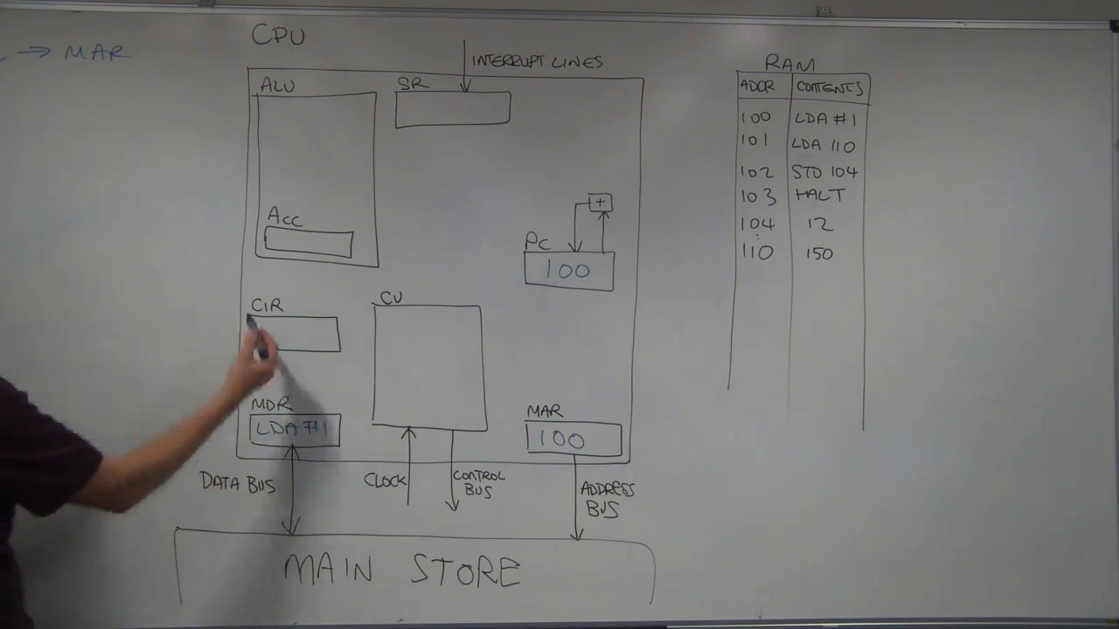
pyautogui.write('LDA #1')
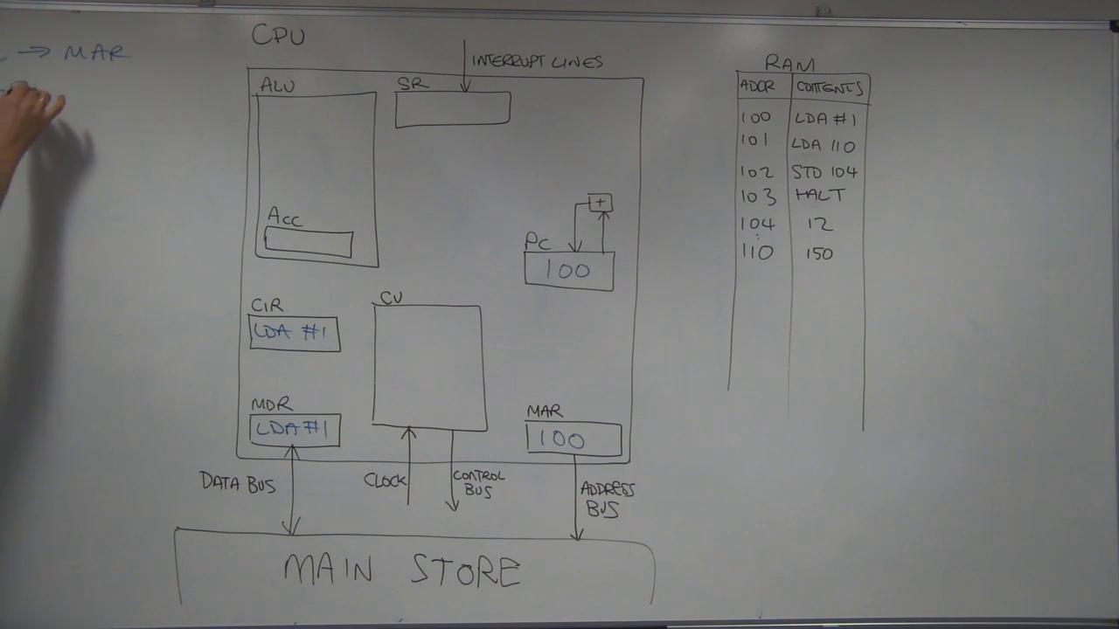
pyautogui.write('[MAR] →')
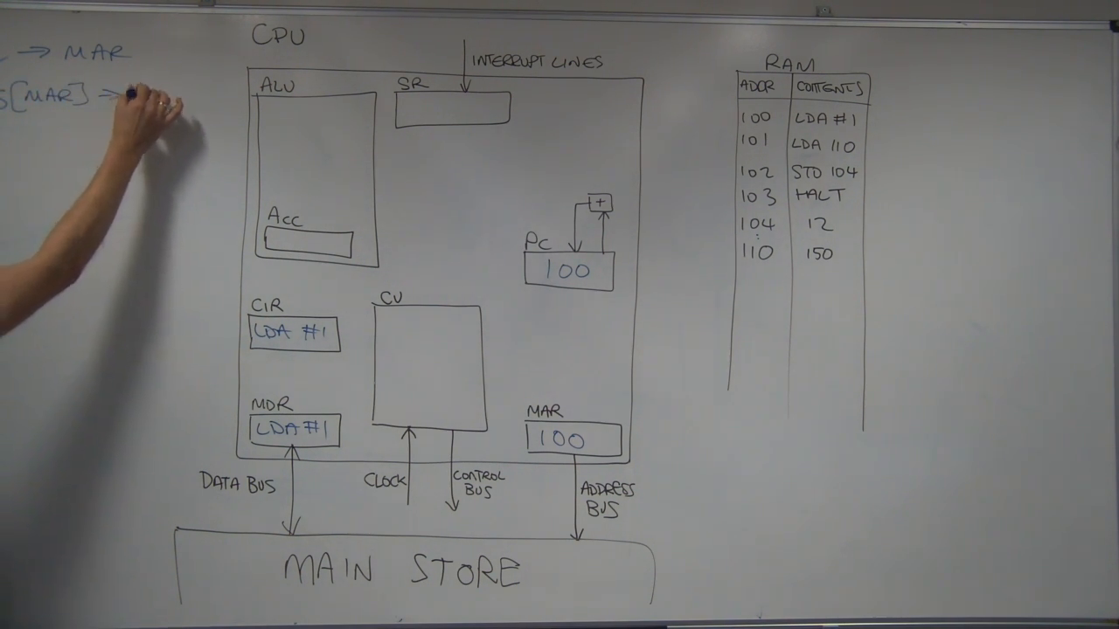
pyautogui.write('MDR')
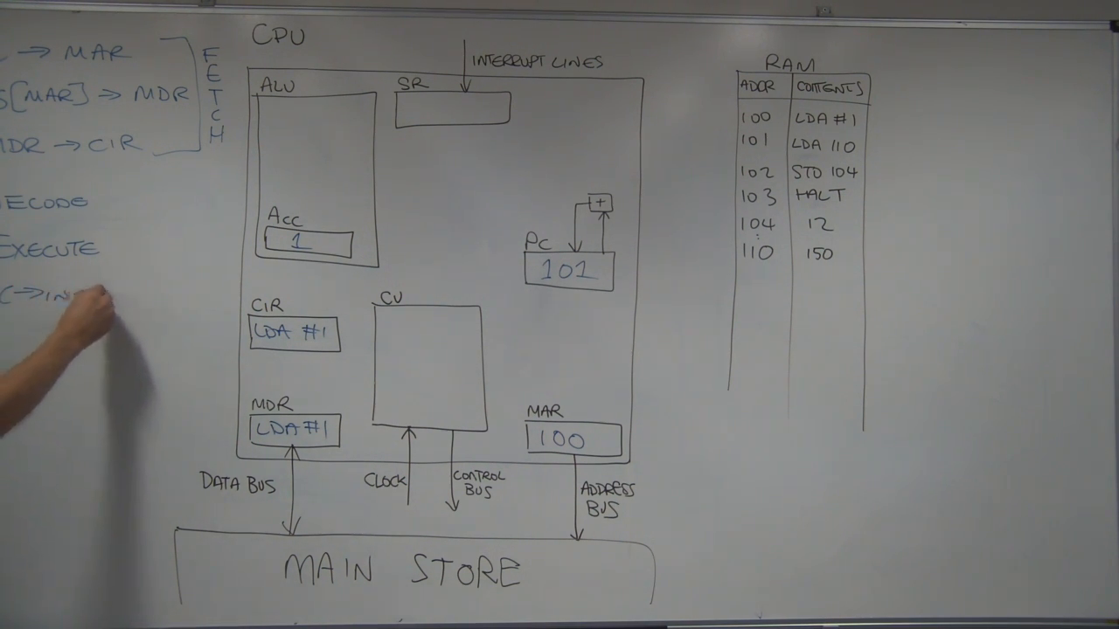
pyautogui.write('INC→PC')
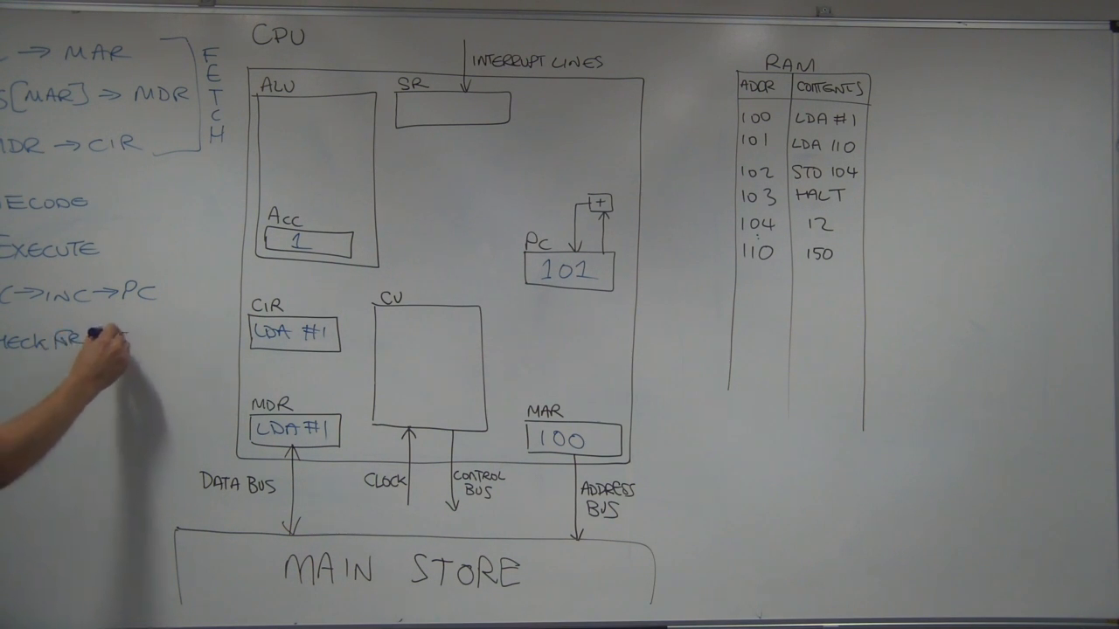
pyautogui.write('INTER')
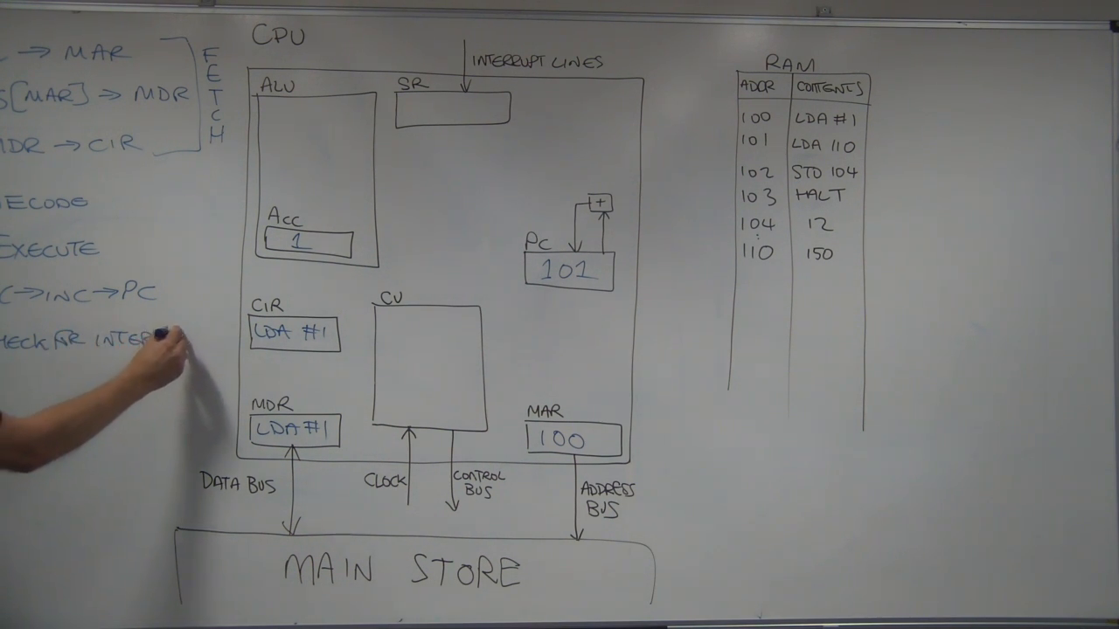
pyautogui.write('INTERRUPTS')
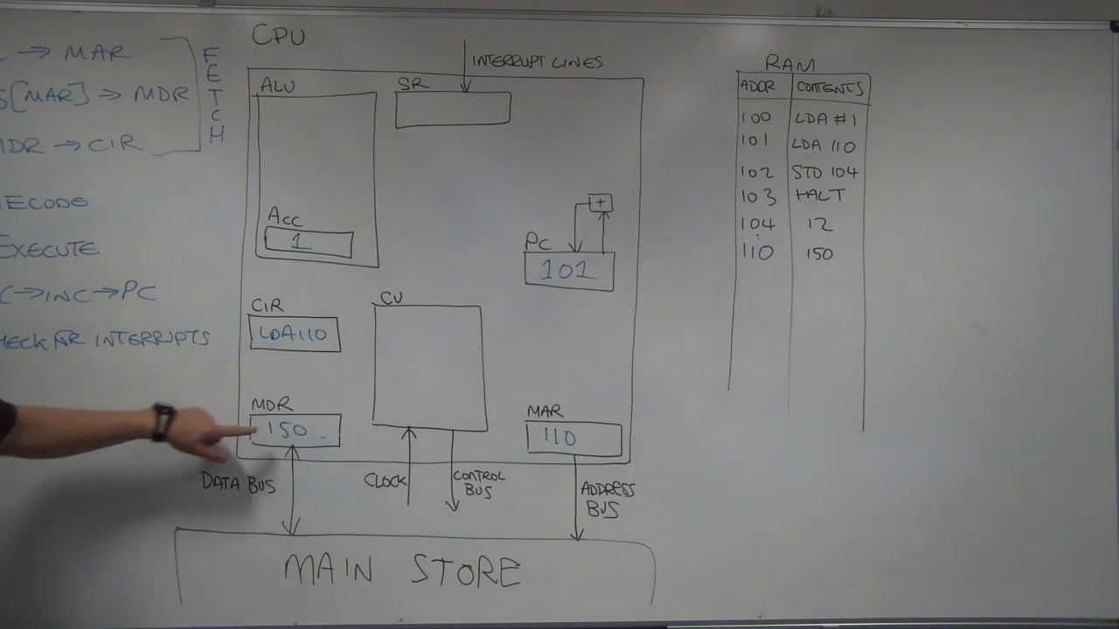
pyautogui.moveTo(209, 437)
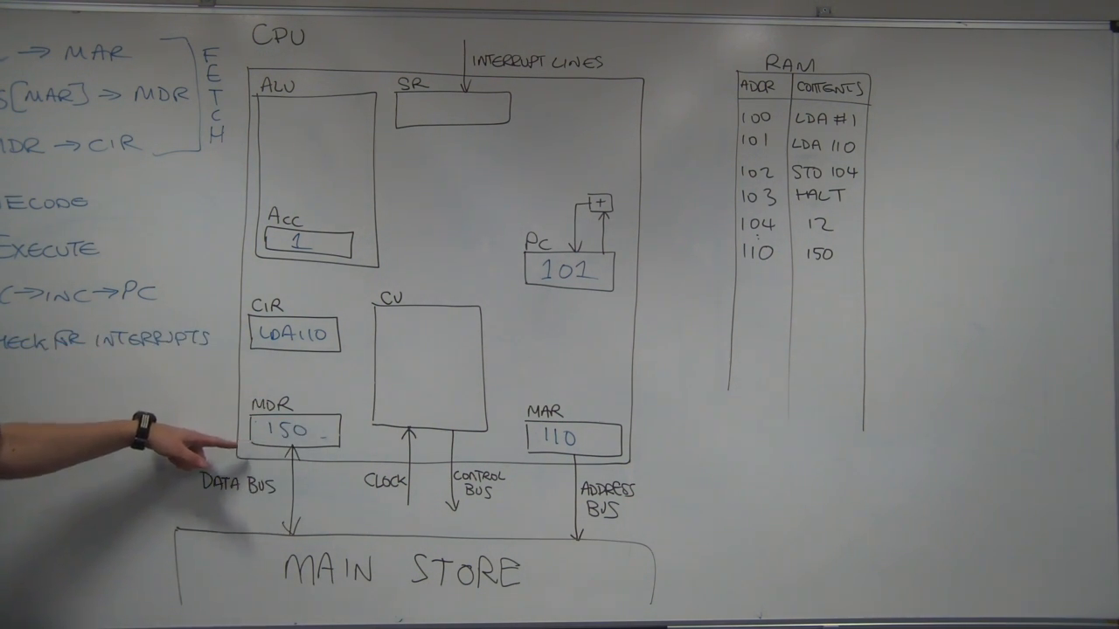
pyautogui.moveTo(201, 350)
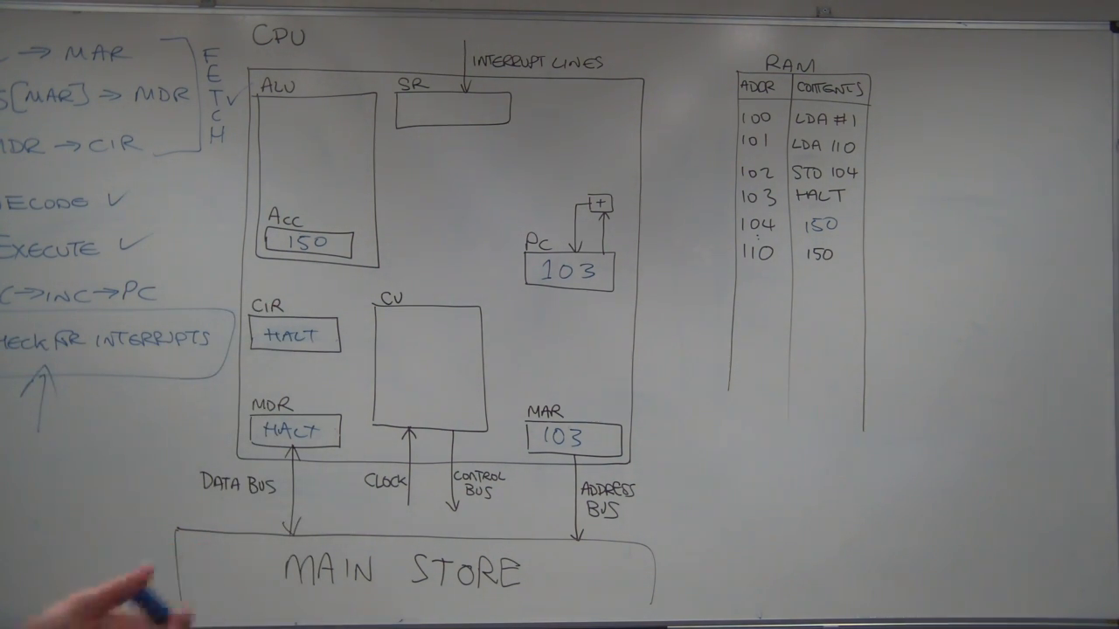
pyautogui.moveTo(70, 595)
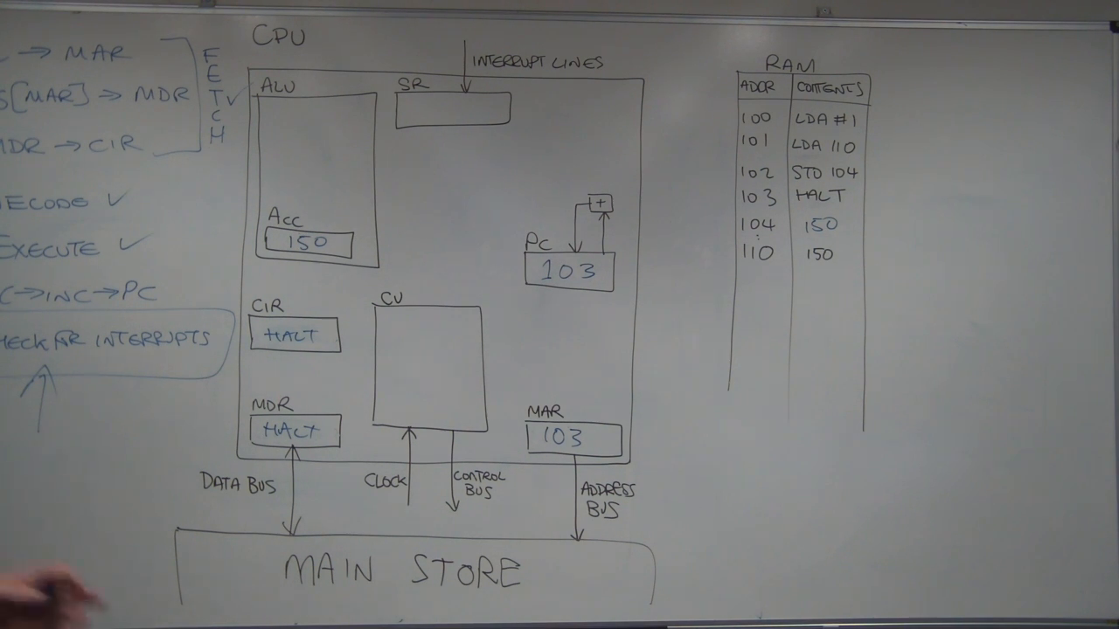